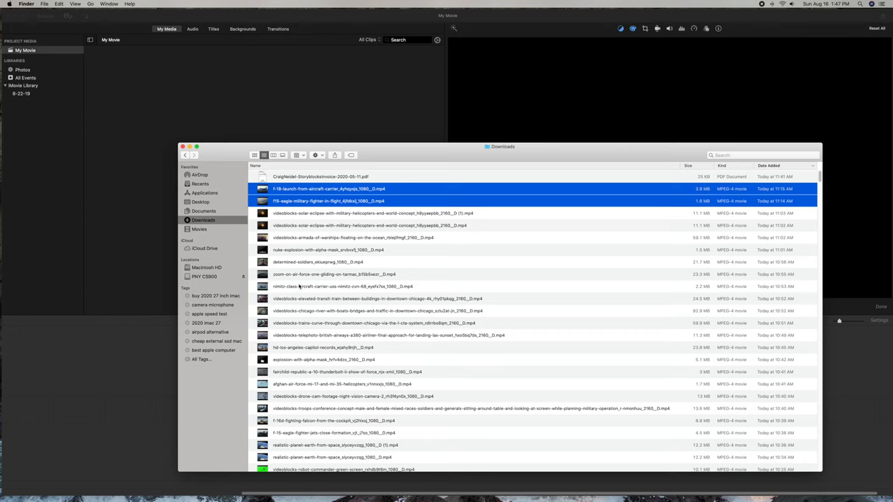
mouse_move(326, 308)
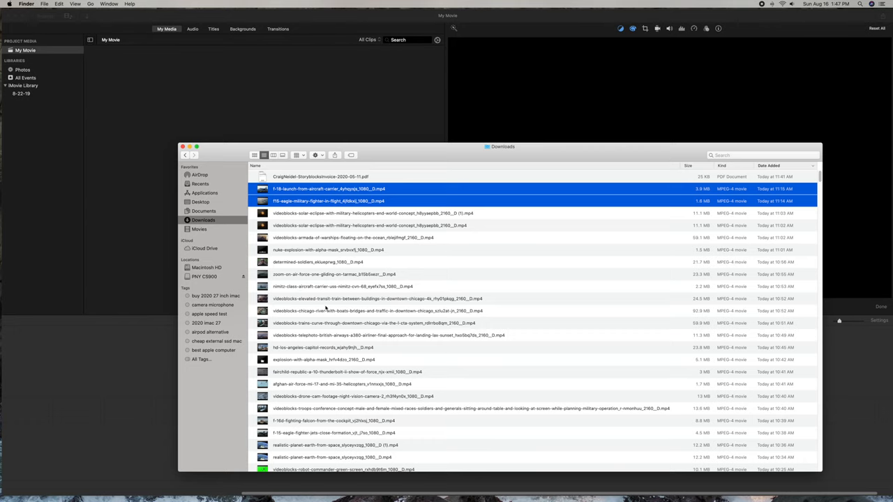
Step: Scroll the Finder Downloads folder to locate the downloaded stock video clips
scroll(down, 3)
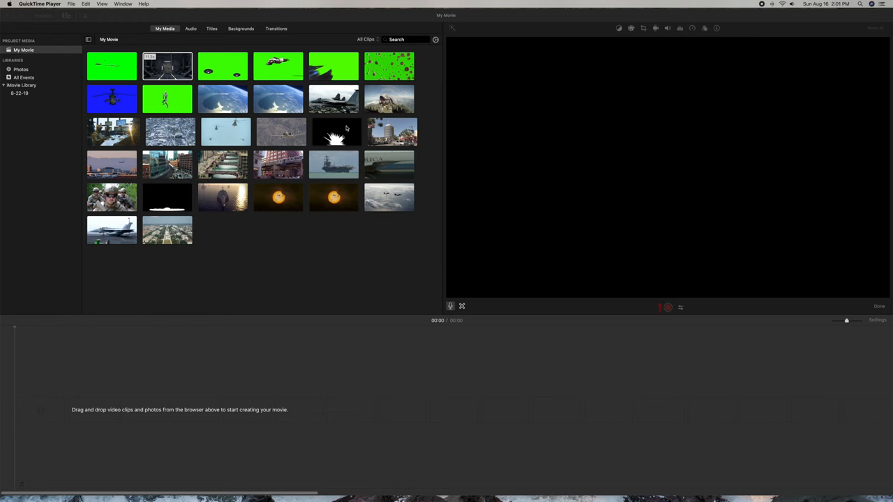
mouse_move(305, 243)
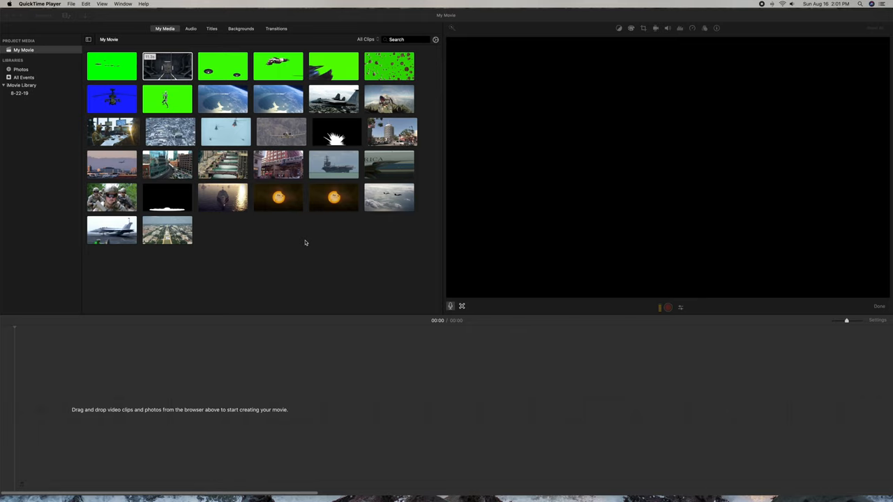
mouse_move(301, 242)
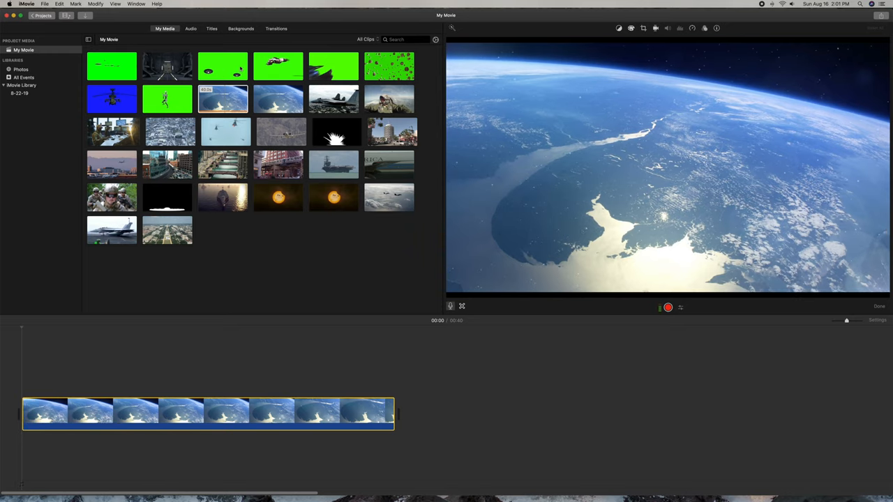
Step: Drop the sci-fi hangar clip above the start of the Earth footage
click(172, 412)
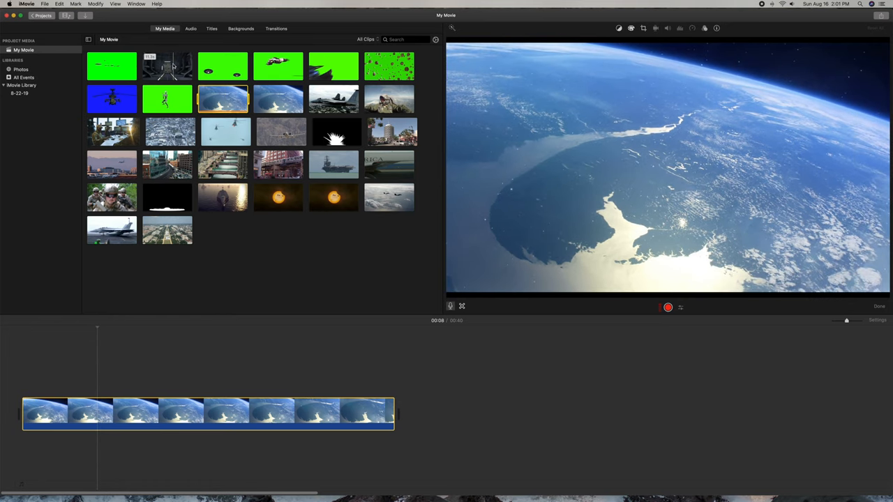
click(167, 65)
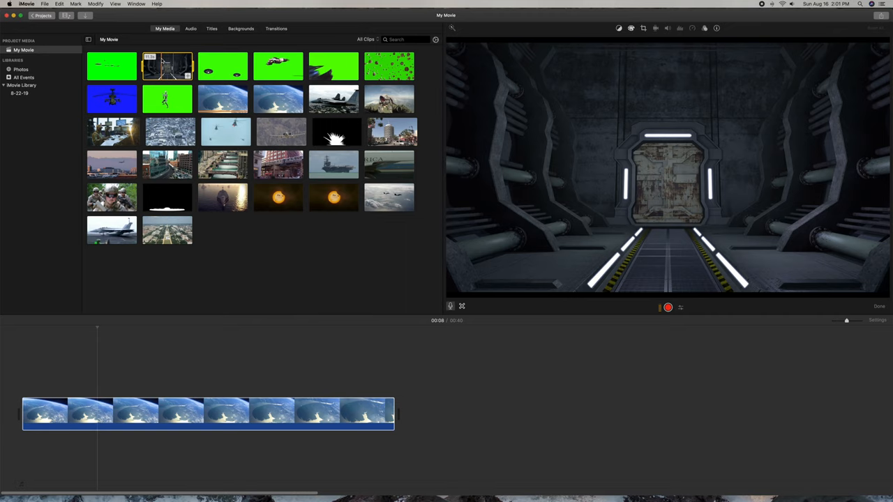
drag(167, 66, 84, 379)
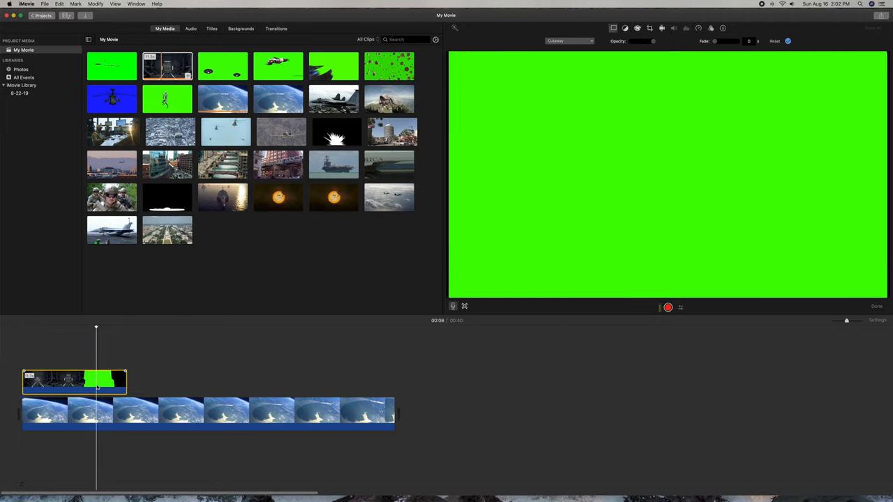
Step: Split the hangar overlay at the playhead around the eight-second mark
right_click(98, 384)
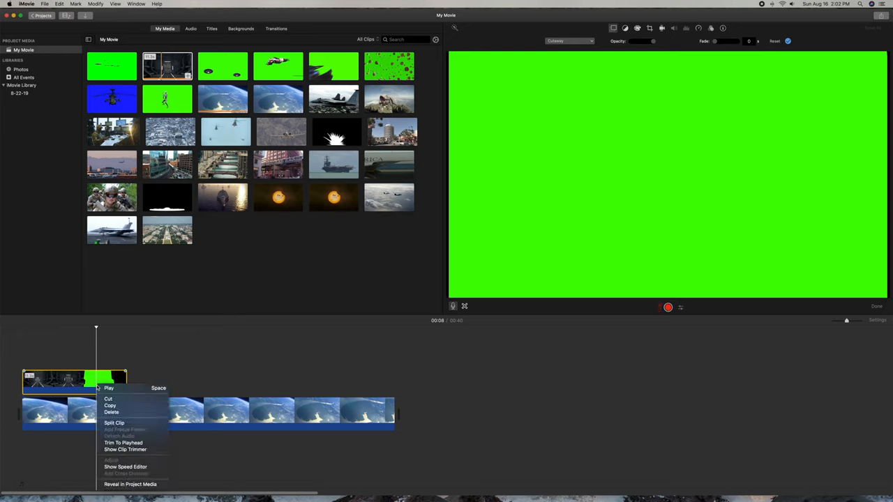
mouse_move(114, 424)
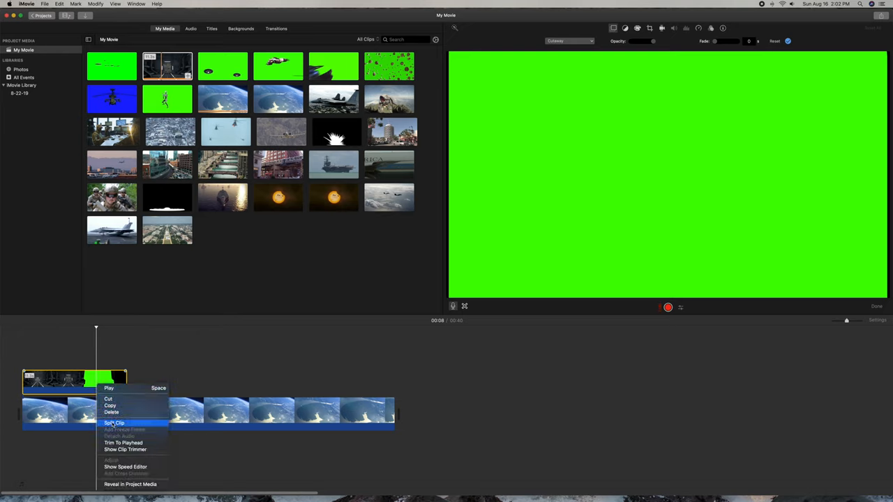
click(114, 423)
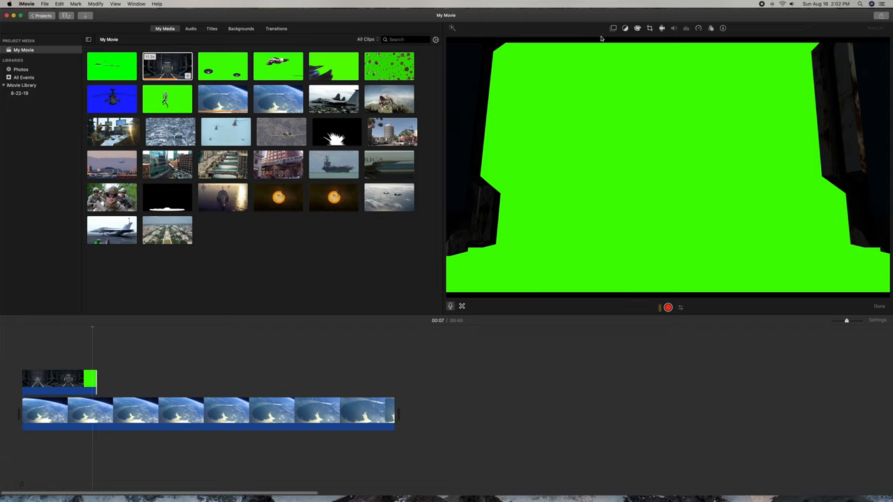
mouse_move(602, 38)
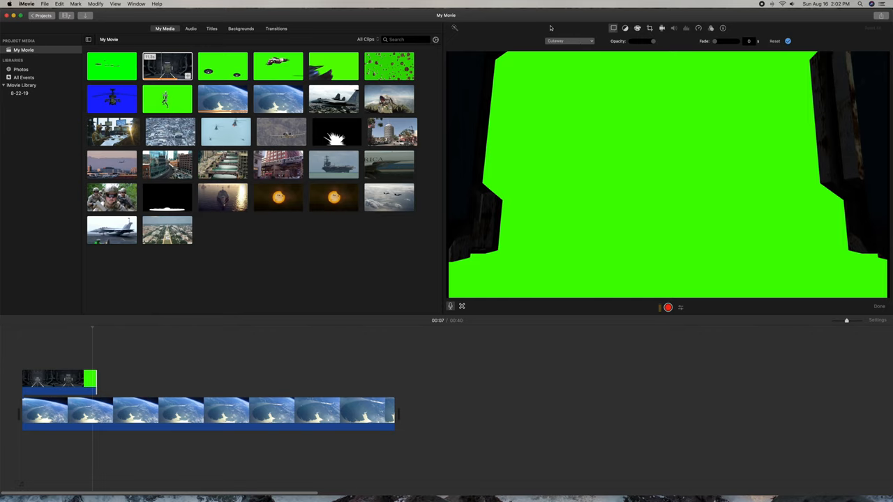
Step: Set the hangar overlay's style to Green/Blue Screen
click(569, 40)
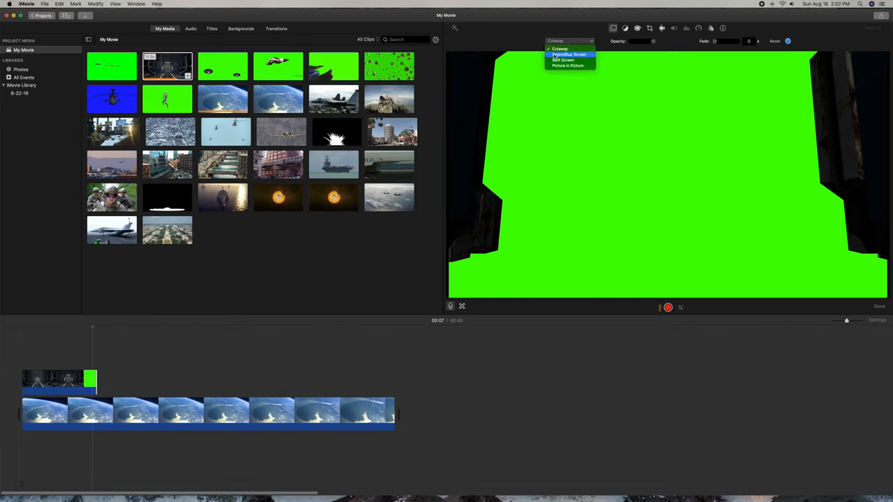
click(568, 54)
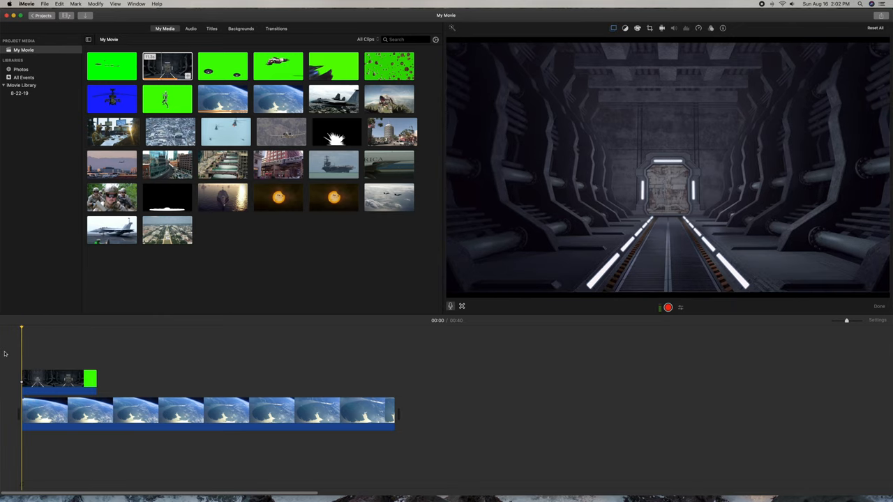
mouse_move(47, 233)
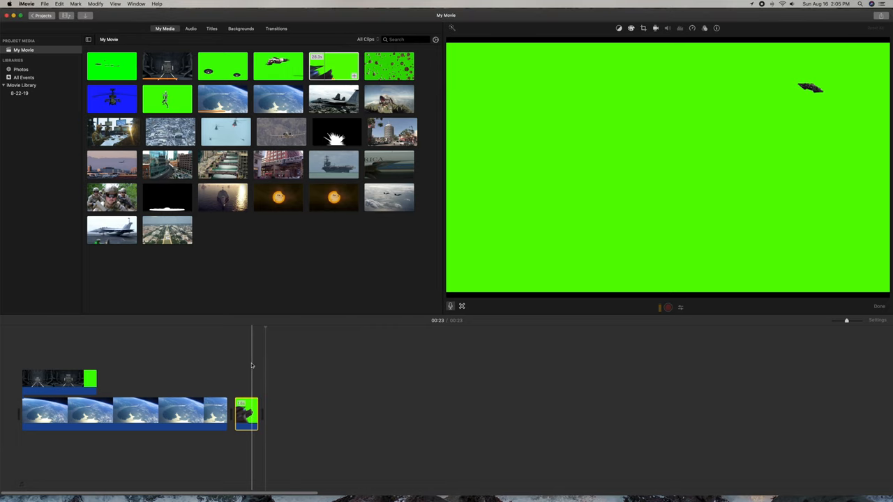
Step: Place the spaceship clip above Earth after the hangar and set it to Green/Blue Screen
drag(247, 414, 238, 367)
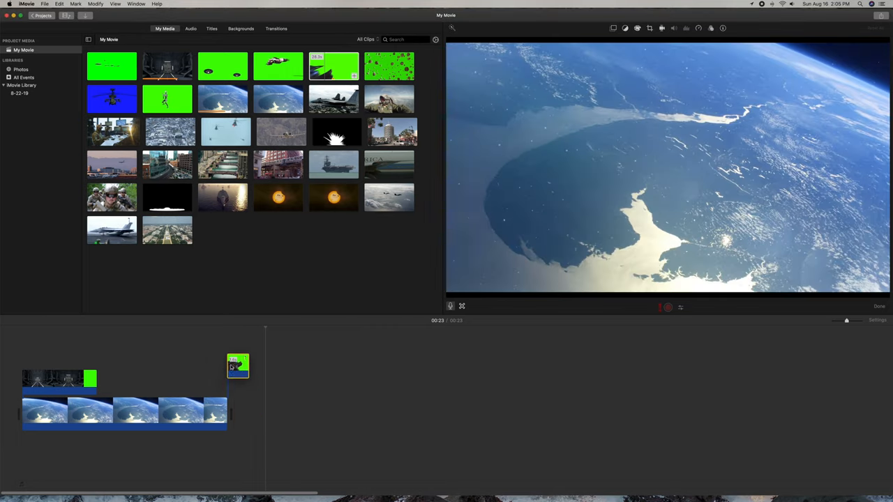
drag(237, 367, 97, 381)
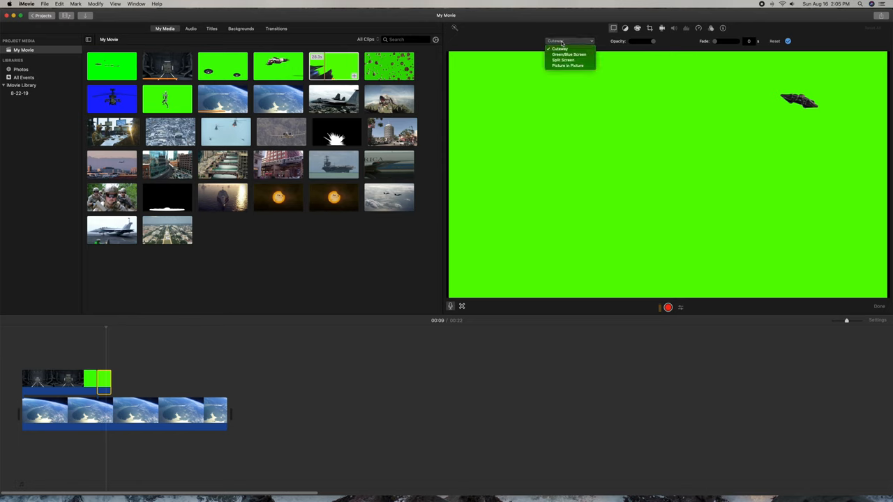
click(559, 48)
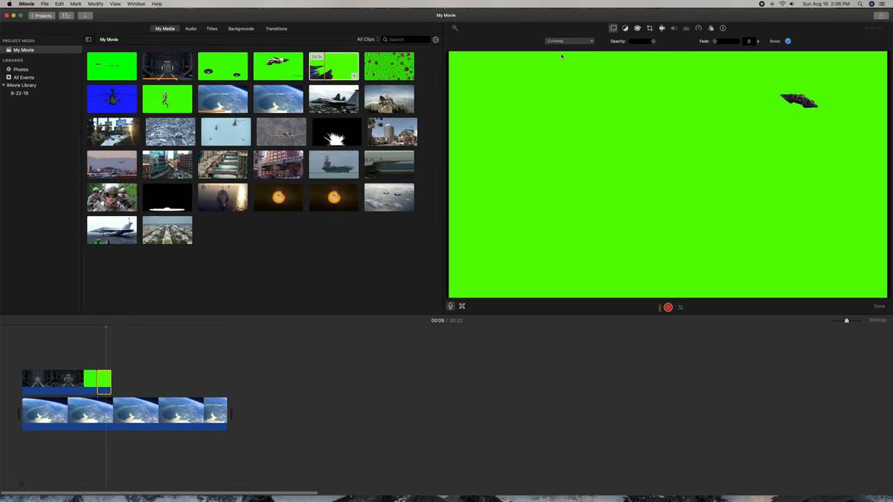
click(569, 41)
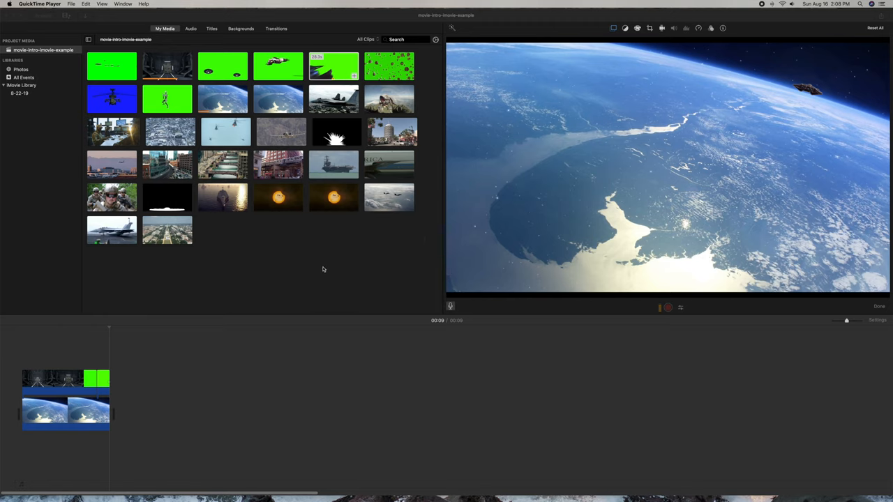
mouse_move(313, 175)
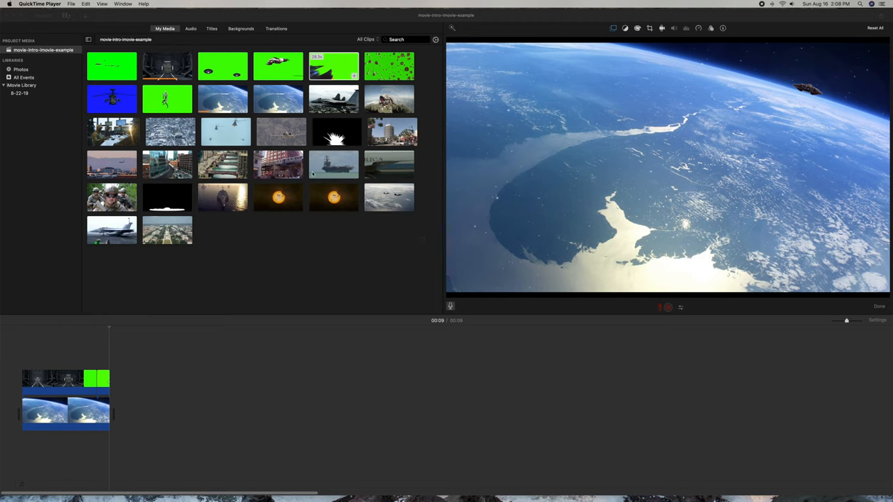
mouse_move(264, 169)
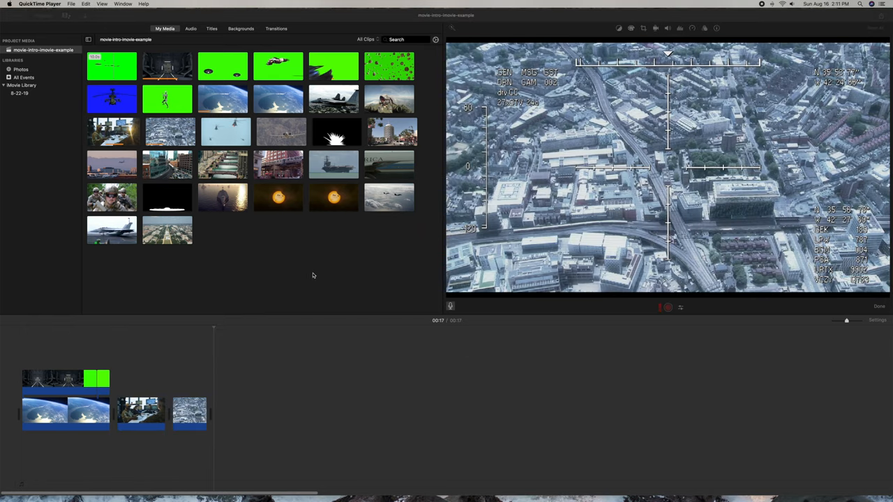
mouse_move(310, 270)
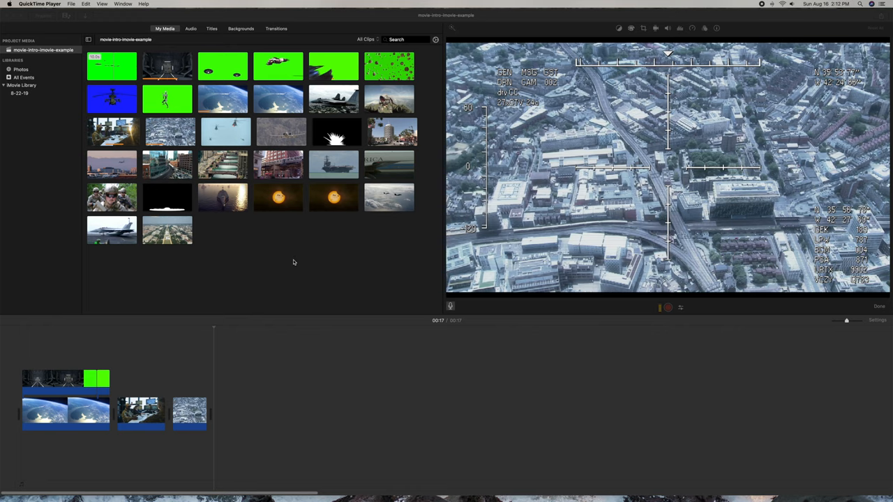
Step: Append the Washington DC aerial clip and key the UFO fleet clip over it with Green/Blue Screen
drag(167, 231, 307, 410)
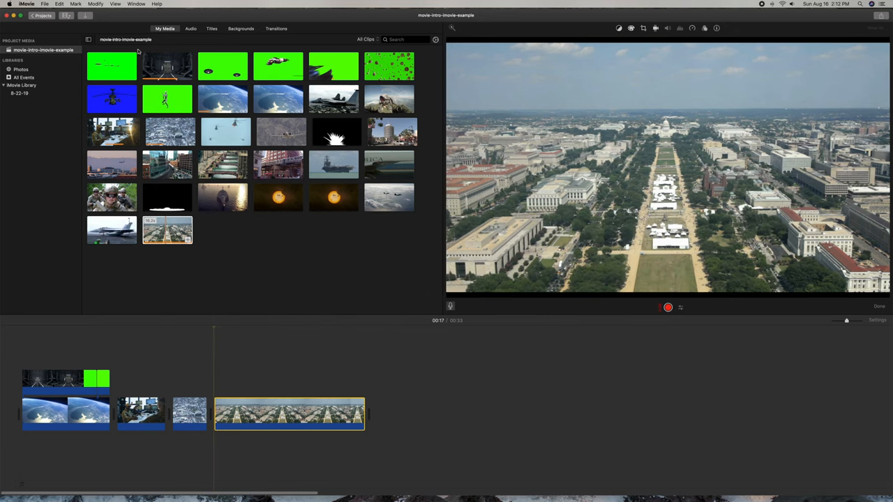
click(112, 65)
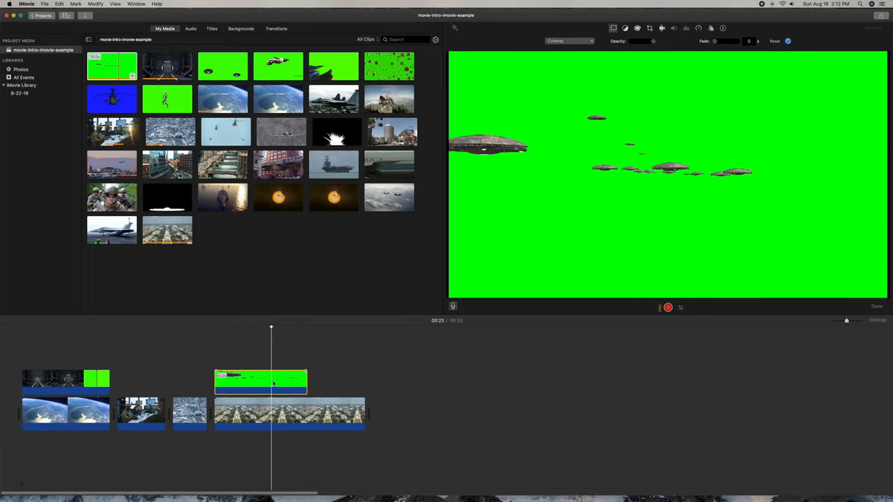
click(569, 40)
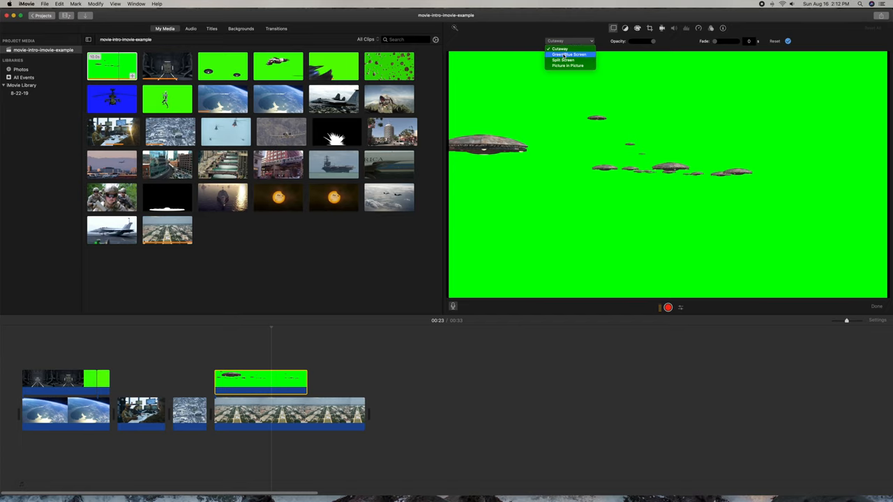
click(569, 54)
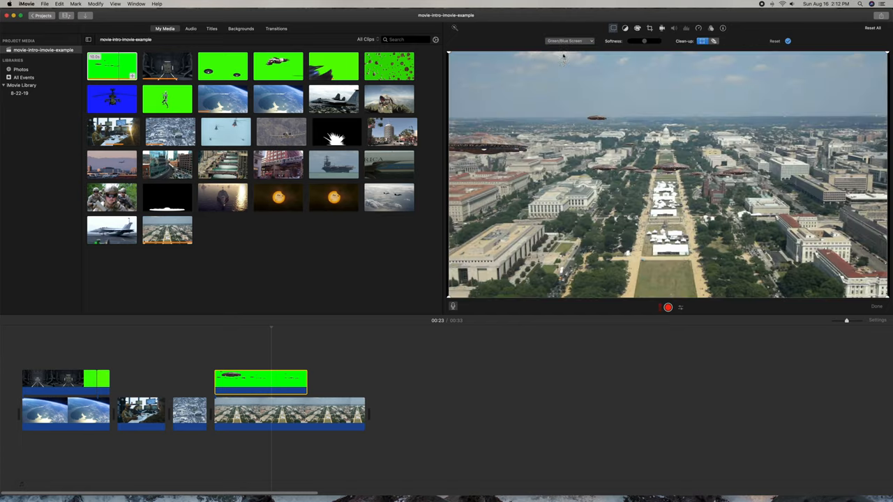